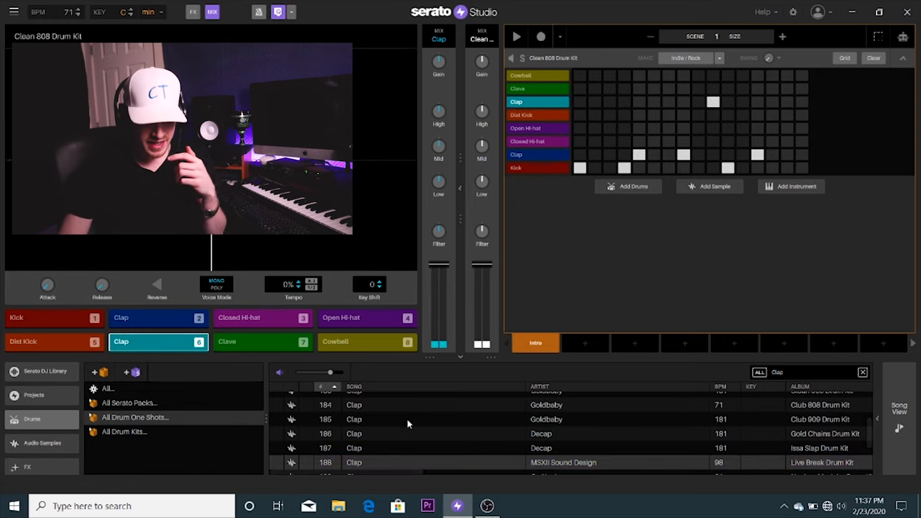
- Search the library for 'Rim' to find the Rim Snare one-shot for pad 6
{"action": "type", "text": "Rim"}
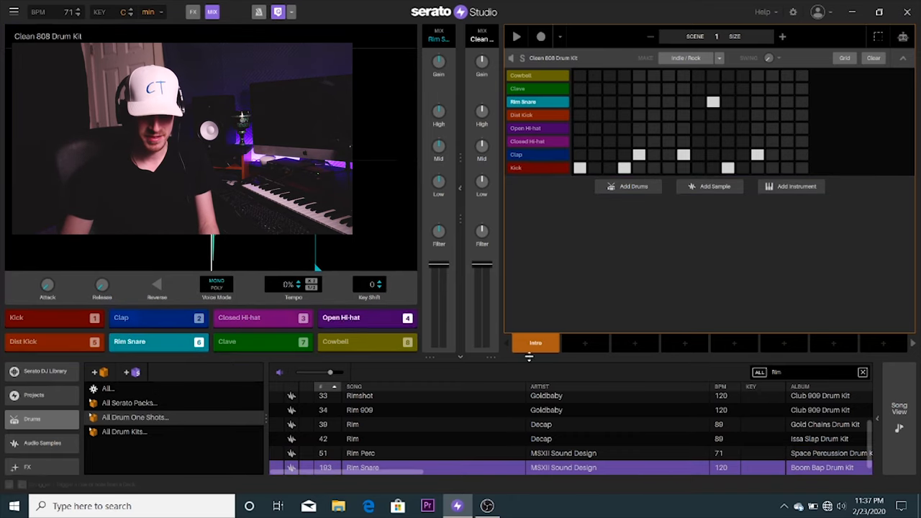
- Raise the project tempo to 74 BPM in the top bar
{"action": "left_click", "coordinate": [518, 37]}
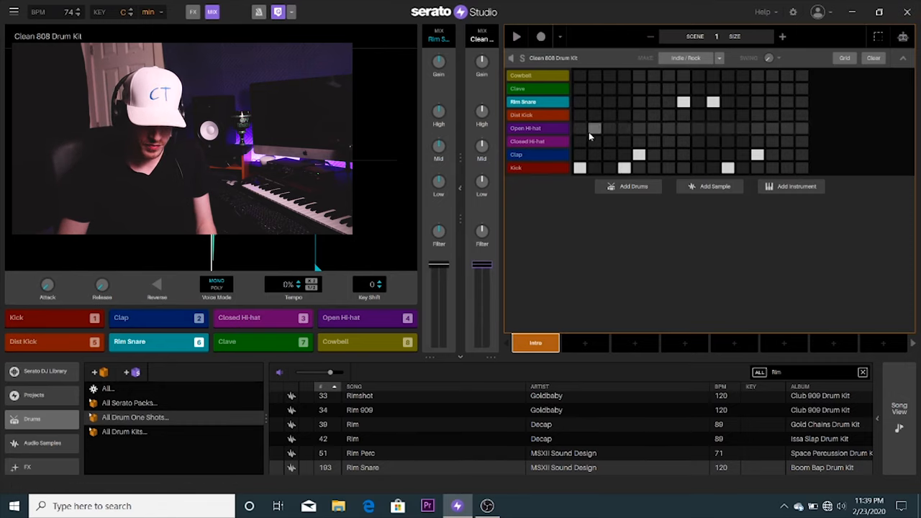
- Fill the Closed Hi-hat row with hits, then select the Cowbell pad for replacement
{"action": "left_click", "coordinate": [261, 318]}
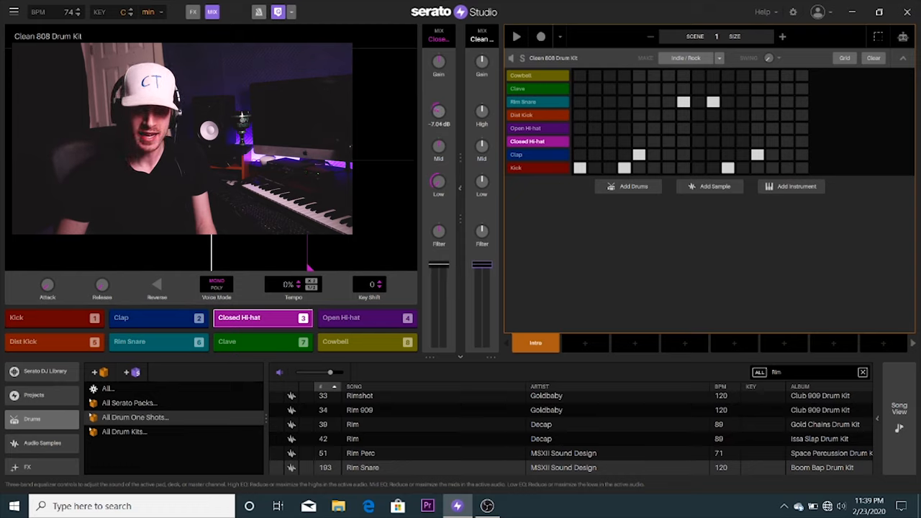
{"action": "left_click", "coordinate": [547, 141]}
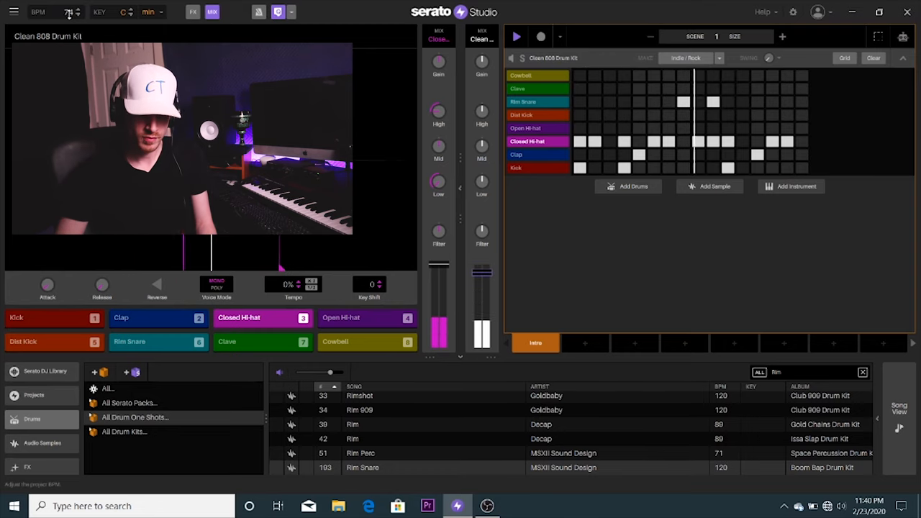
{"action": "left_click", "coordinate": [367, 343]}
{"action": "type", "text": "Perc"}
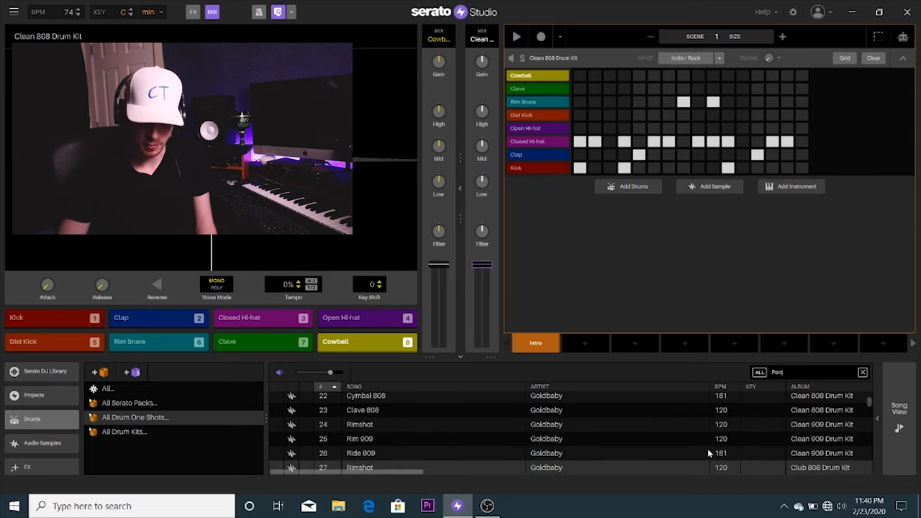
- Load the Click one-shot onto the Cowbell pad and place a Click hit in its row
{"action": "scroll", "scroll_direction": "down", "scroll_amount": 3}
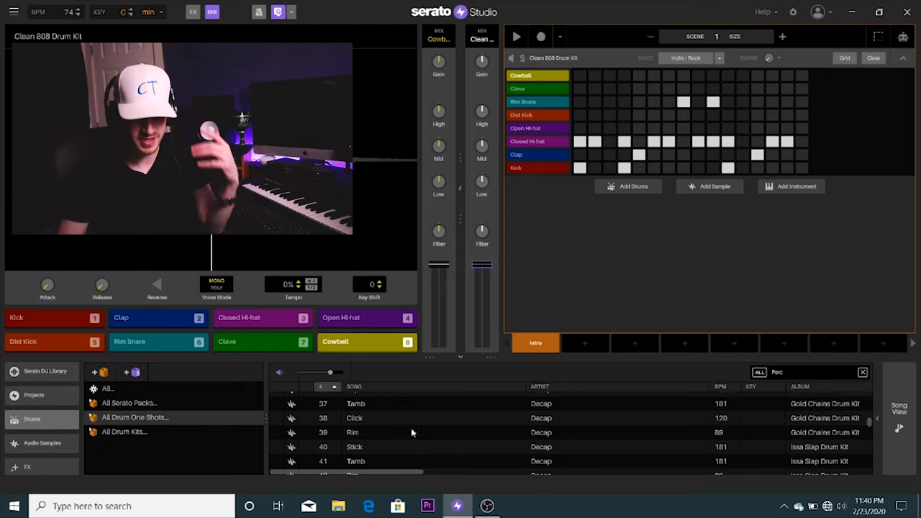
{"action": "left_click", "coordinate": [374, 403]}
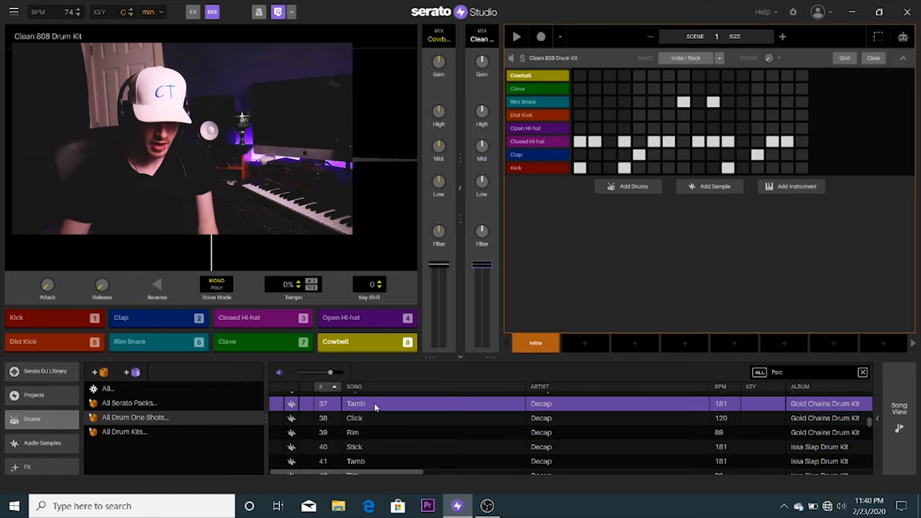
{"action": "left_click", "coordinate": [354, 418]}
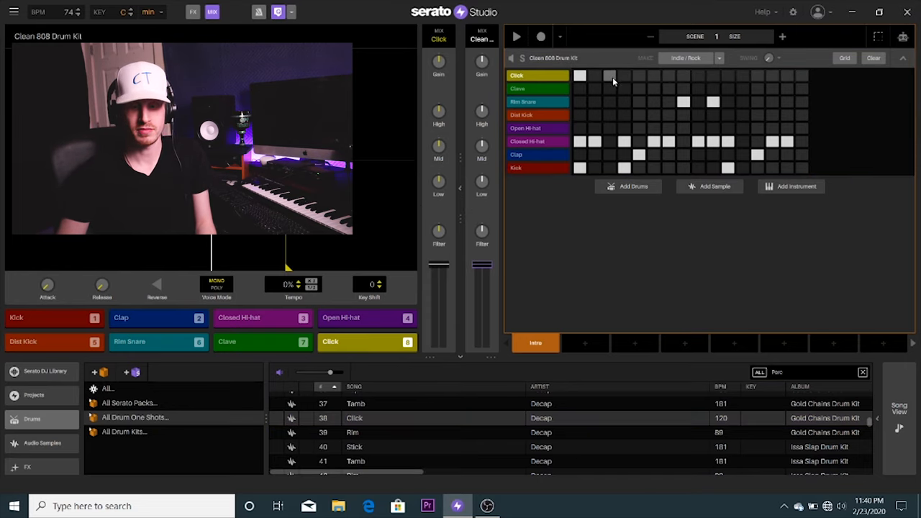
{"action": "left_click", "coordinate": [665, 74]}
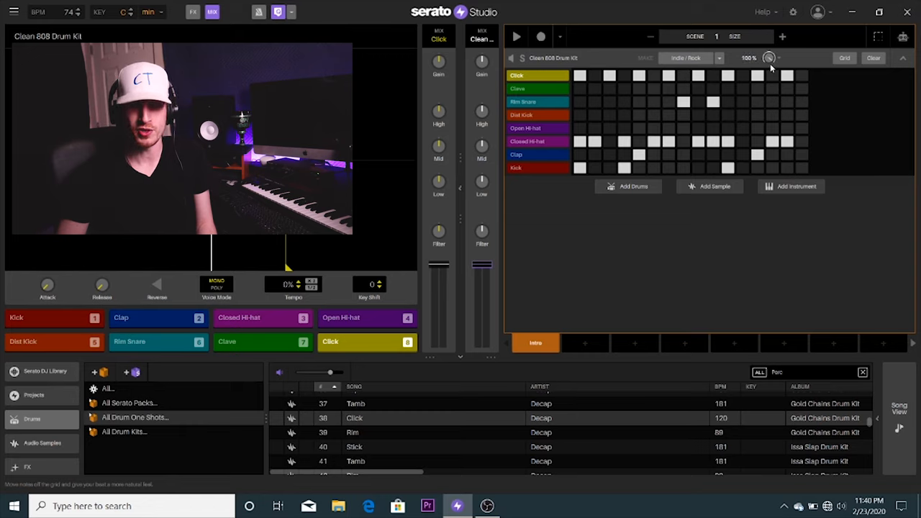
- Adjust the pattern's Swing knob and lower the Click channel's Gain in the mixer
{"action": "left_click", "coordinate": [521, 38]}
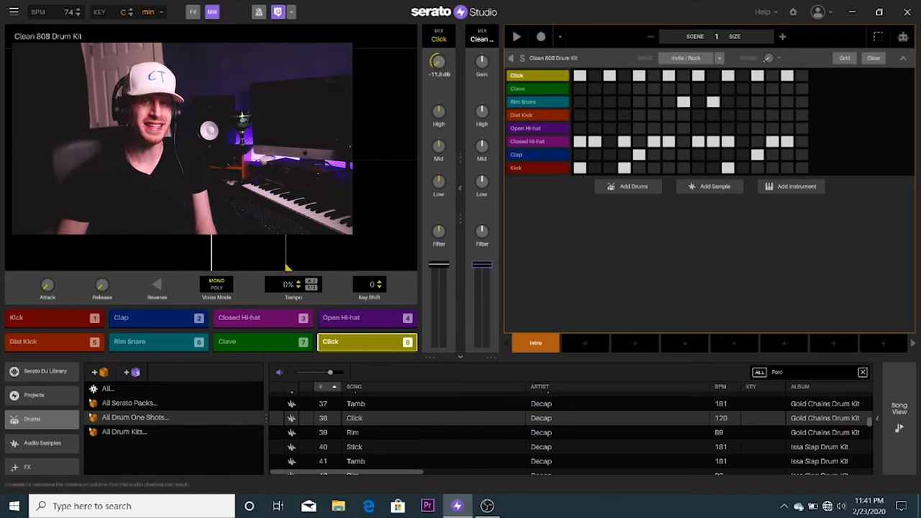
{"action": "left_click", "coordinate": [521, 37]}
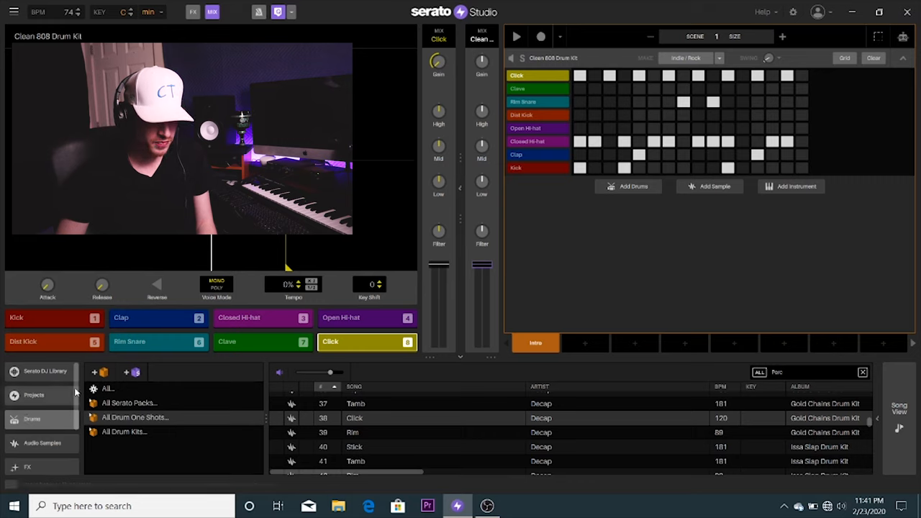
- Switch the library sidebar from Projects to the Instruments section
{"action": "left_click", "coordinate": [34, 394]}
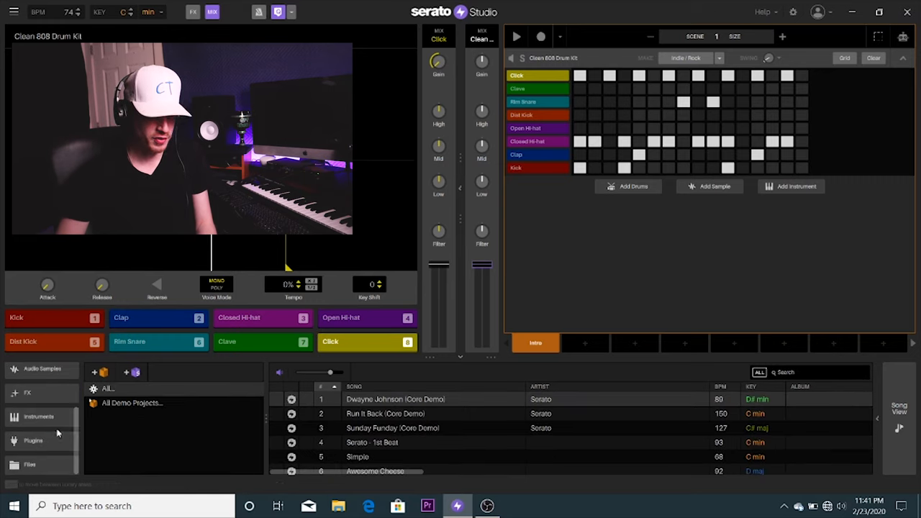
{"action": "left_click", "coordinate": [34, 417]}
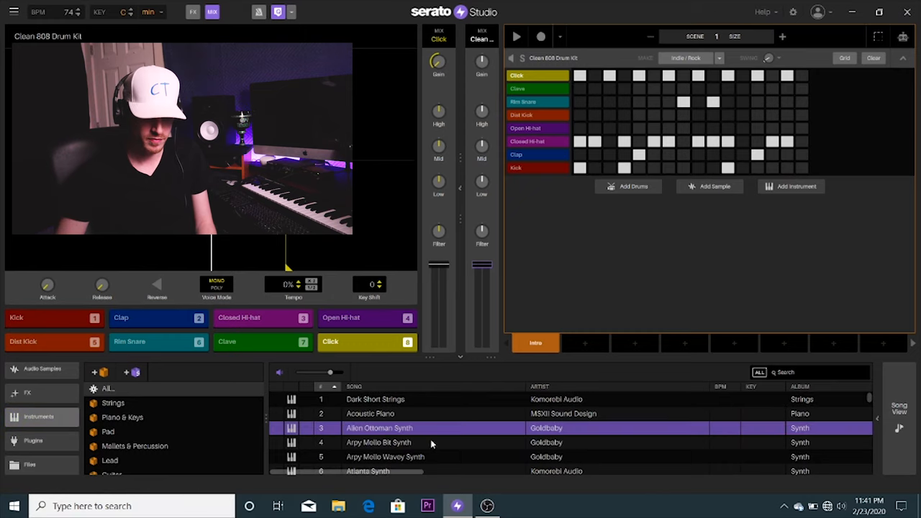
- Audition a piano sound, then load Dark Short Strings as a new instrument track
{"action": "left_click", "coordinate": [370, 413]}
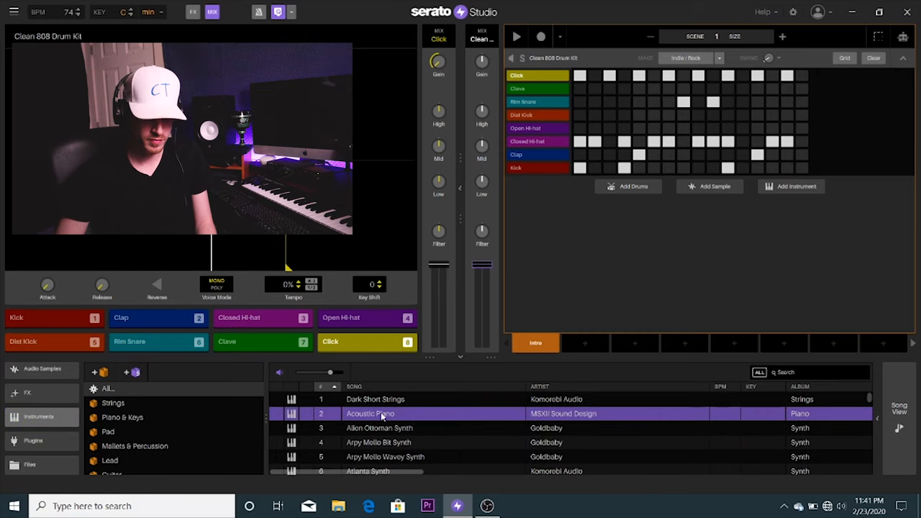
{"action": "left_click", "coordinate": [375, 399]}
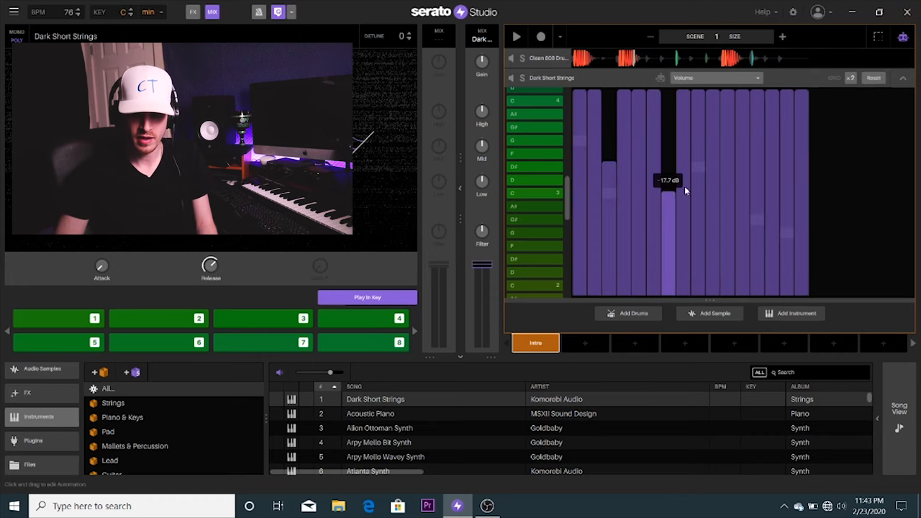
- Drag the volume bars of the string notes to give them varied levels
{"action": "left_click_drag", "start_coordinate": [667, 180], "coordinate": [756, 228]}
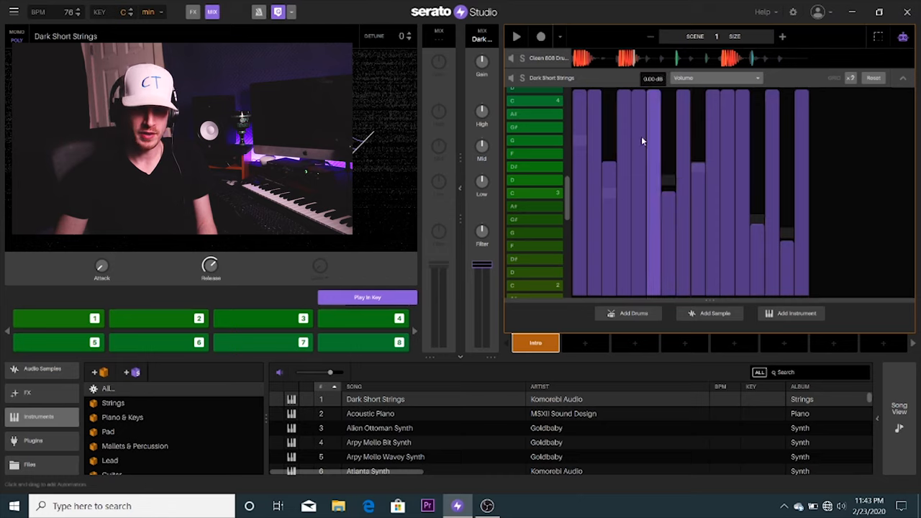
{"action": "left_click_drag", "start_coordinate": [642, 141], "coordinate": [766, 148]}
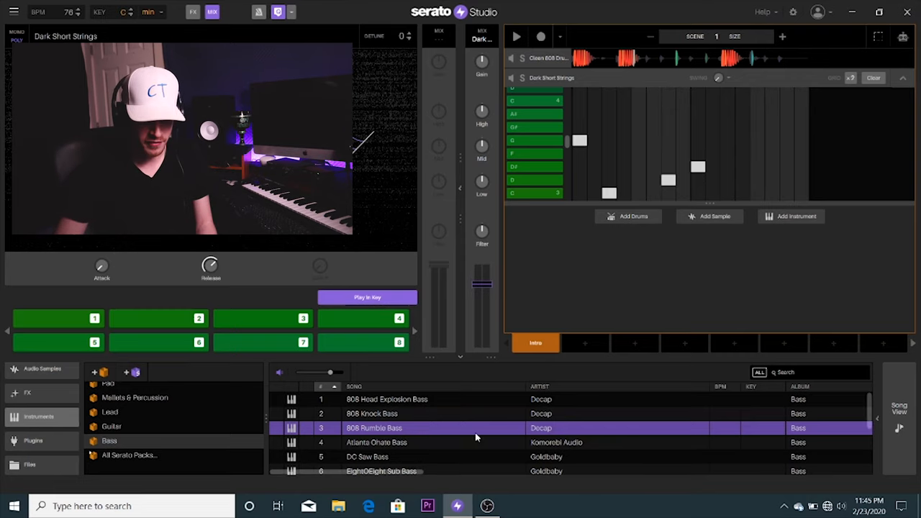
- Audition 808 basses, load Atlanta Ohsee Bass as a third track, and return to the drum kit
{"action": "left_click", "coordinate": [386, 399]}
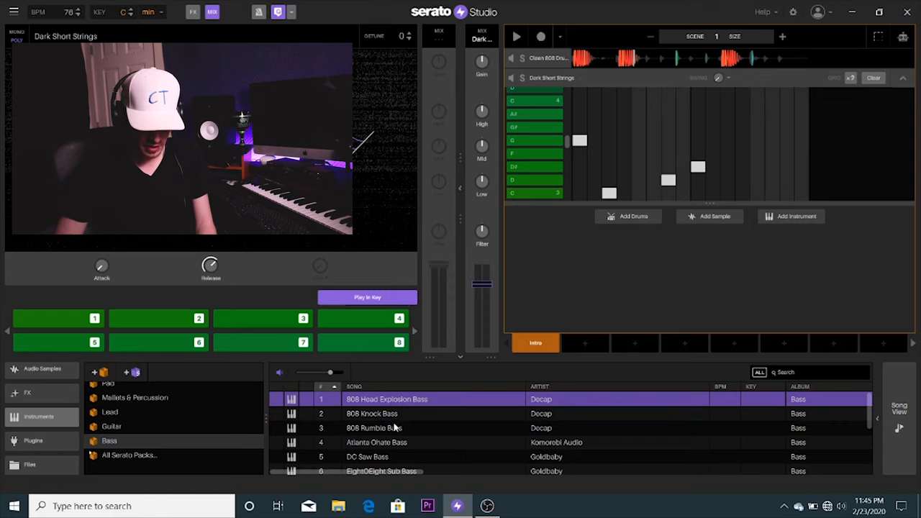
{"action": "left_click", "coordinate": [373, 442]}
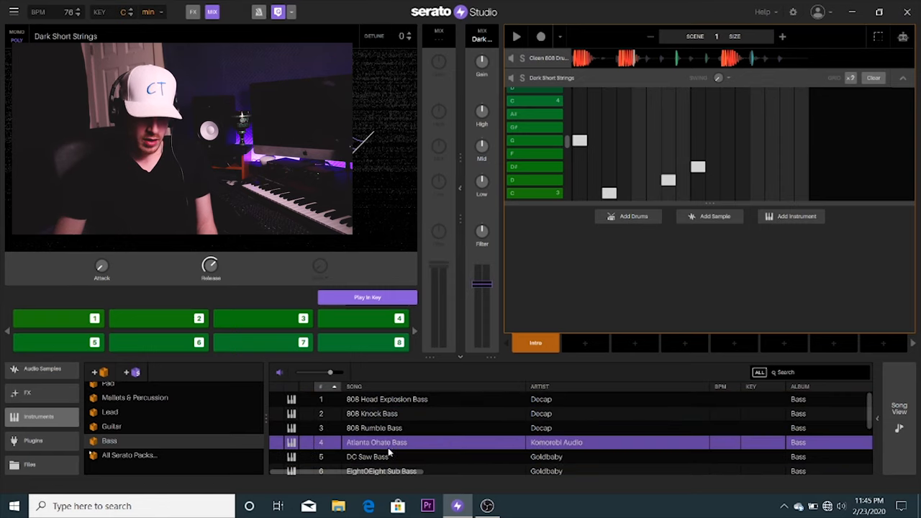
{"action": "double_click", "coordinate": [377, 442]}
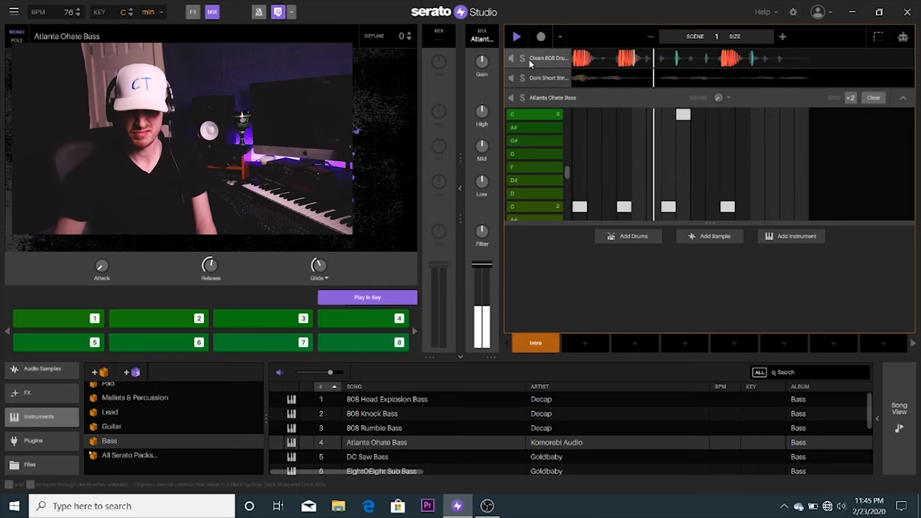
{"action": "left_click", "coordinate": [538, 58]}
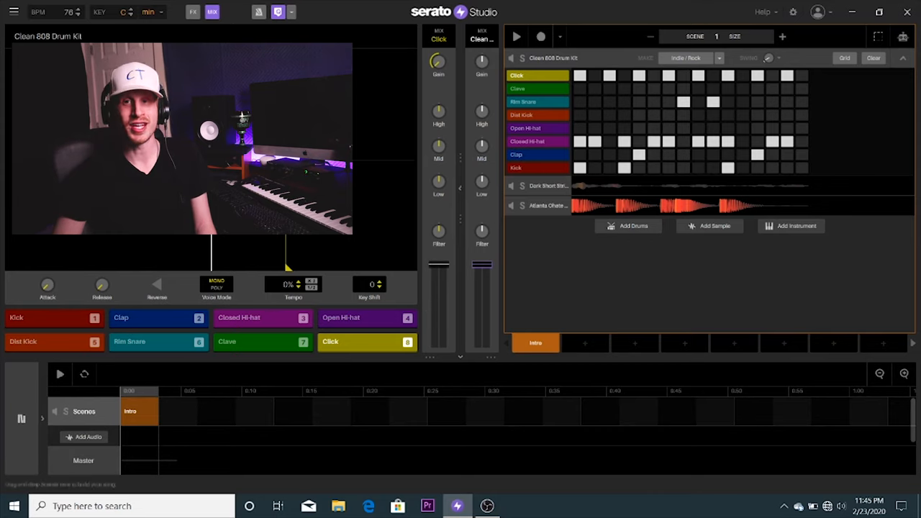
{"action": "mouse_move", "coordinate": [538, 370]}
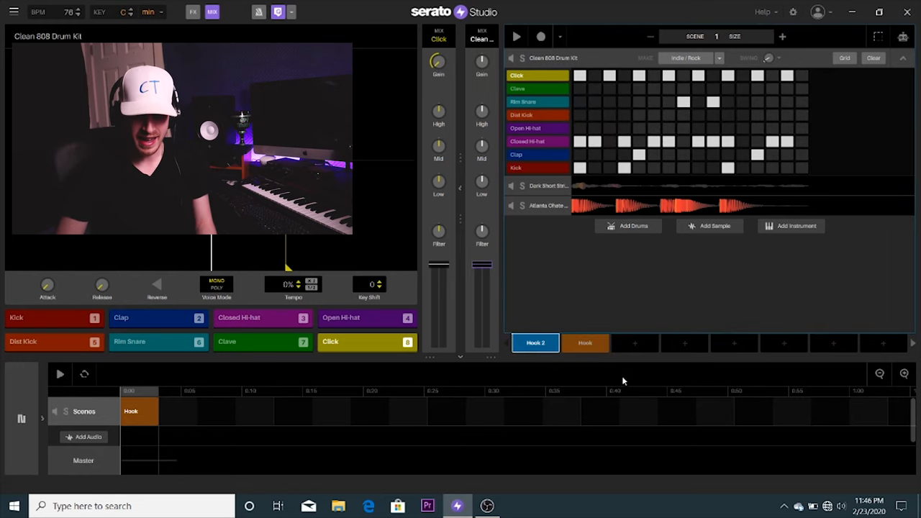
- Select the new Hook scene in Song View alongside the Intro
{"action": "left_click", "coordinate": [585, 343]}
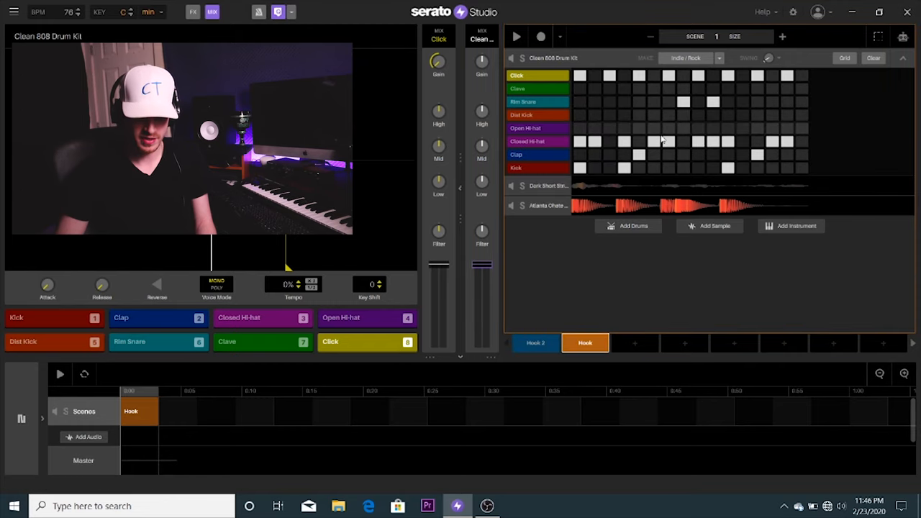
{"action": "left_click", "coordinate": [535, 343]}
{"action": "type", "text": "Intro"}
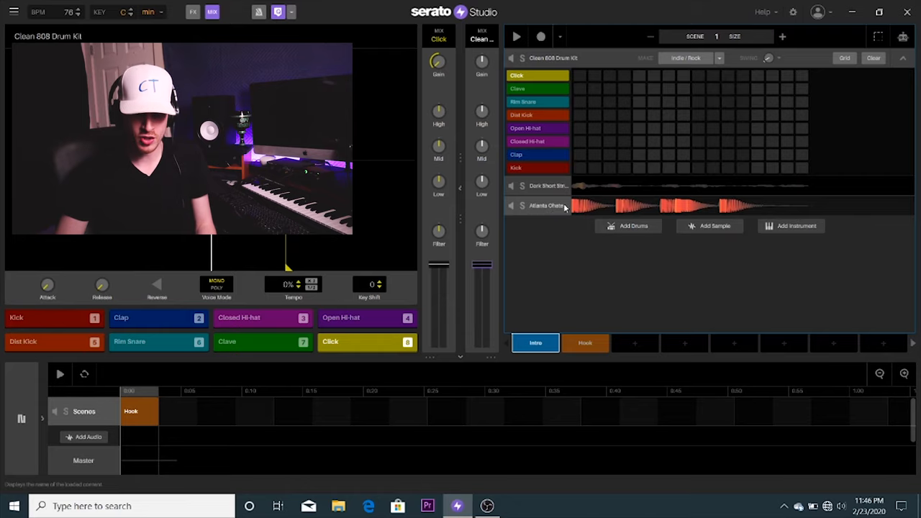
- Place the drumless Intro scene ahead of the Hook scene in the Song View timeline
{"action": "left_click", "coordinate": [547, 207]}
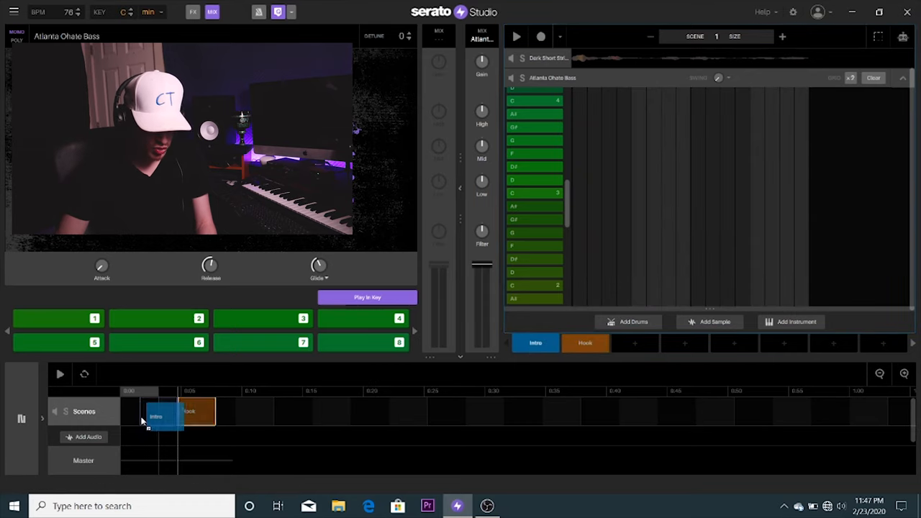
{"action": "left_click", "coordinate": [185, 411]}
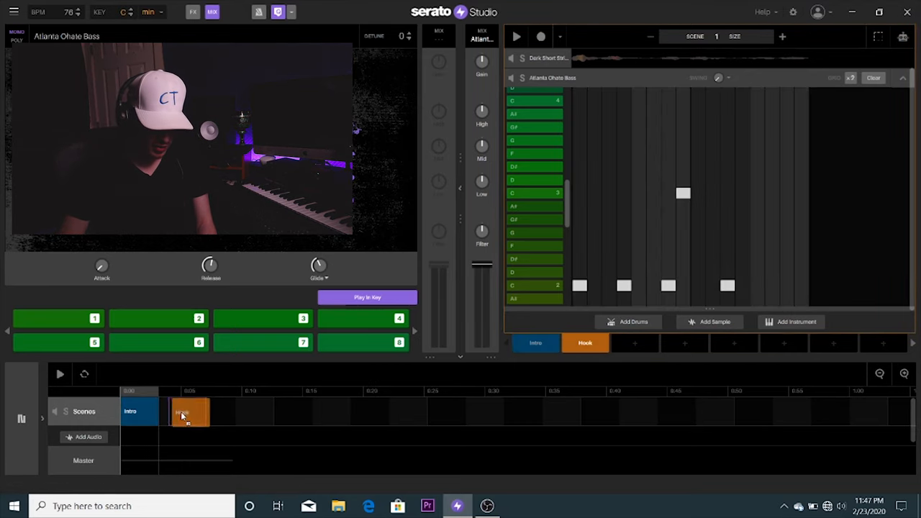